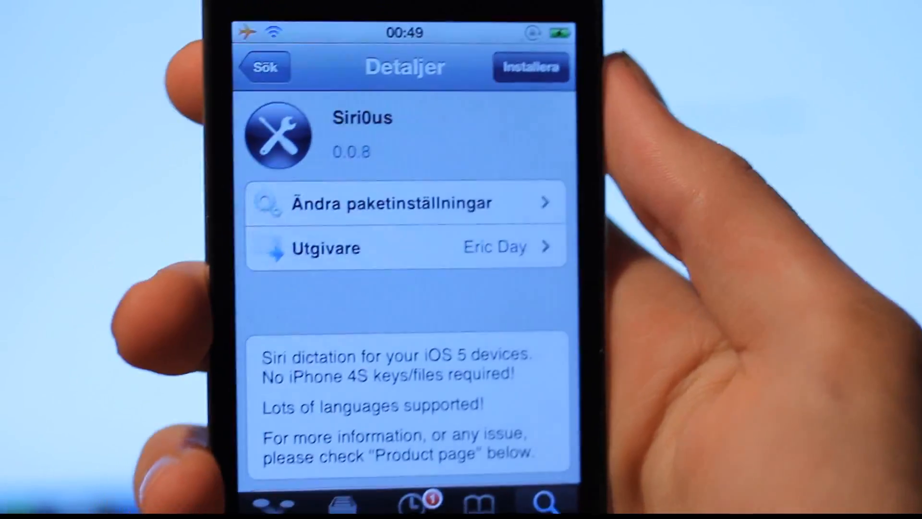
Install the Siri0us package from its details page and confirm to begin the download.
click(530, 65)
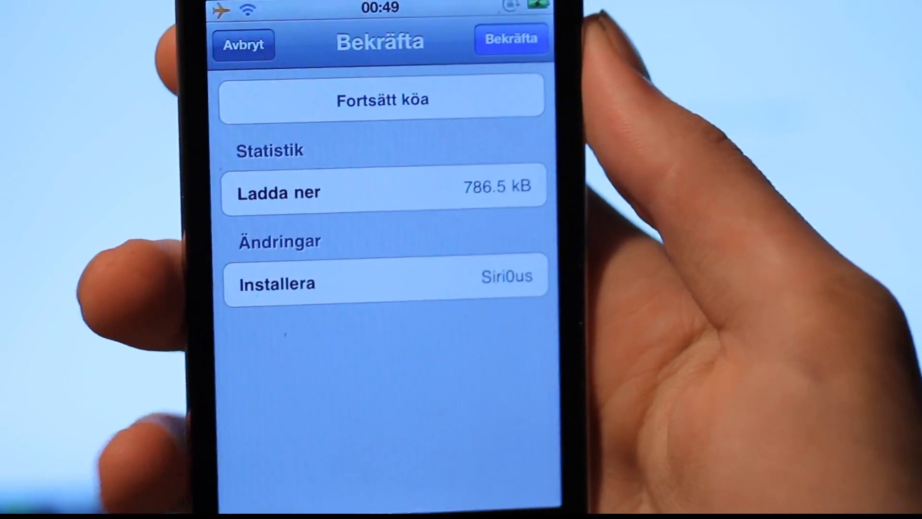
click(511, 39)
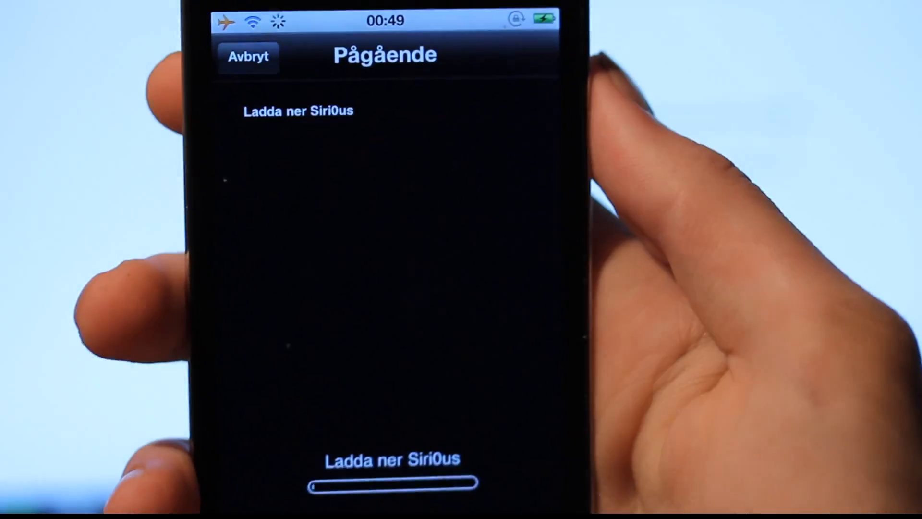